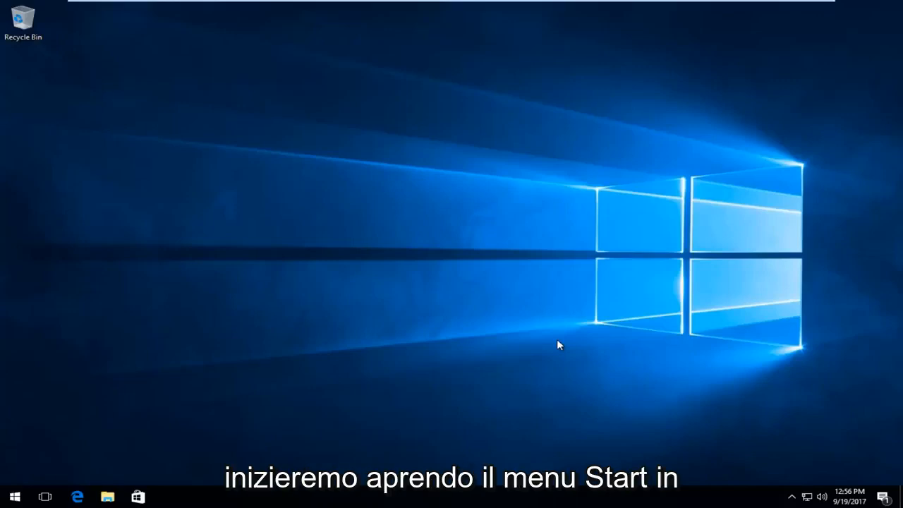
mouse_move(14, 497)
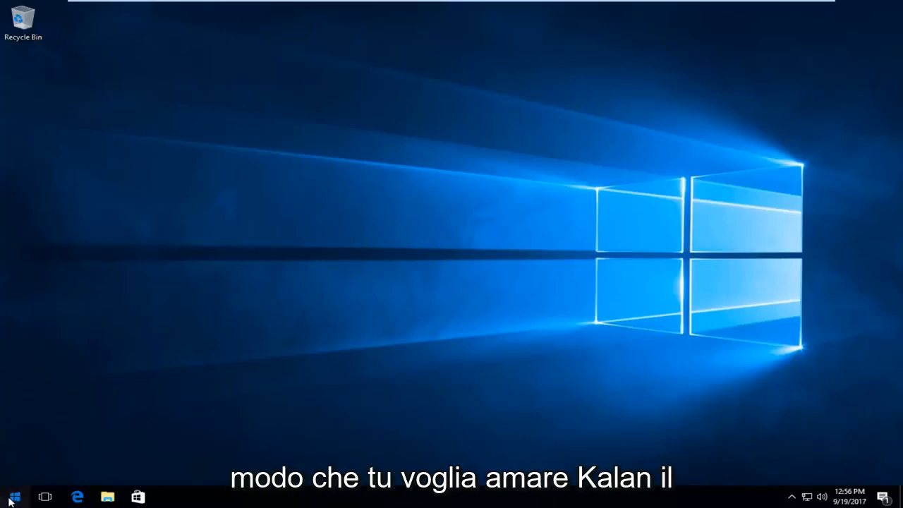
Step: Bring up the Start menu from the taskbar
click(14, 497)
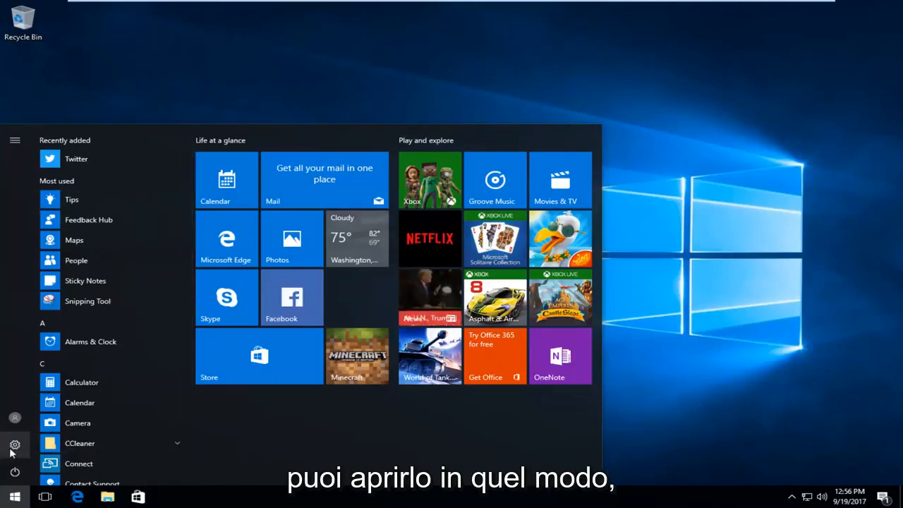
Step: Launch Windows Settings from the Start menu's gear icon
click(14, 445)
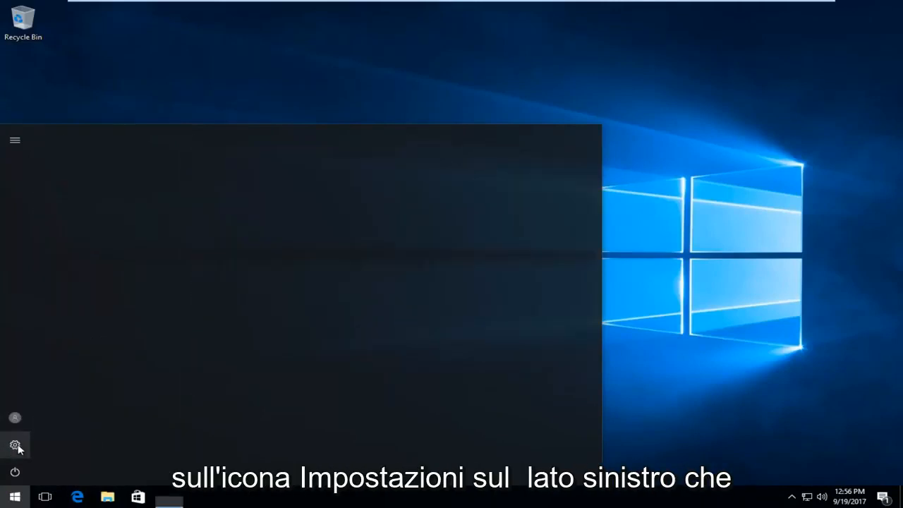
click(14, 446)
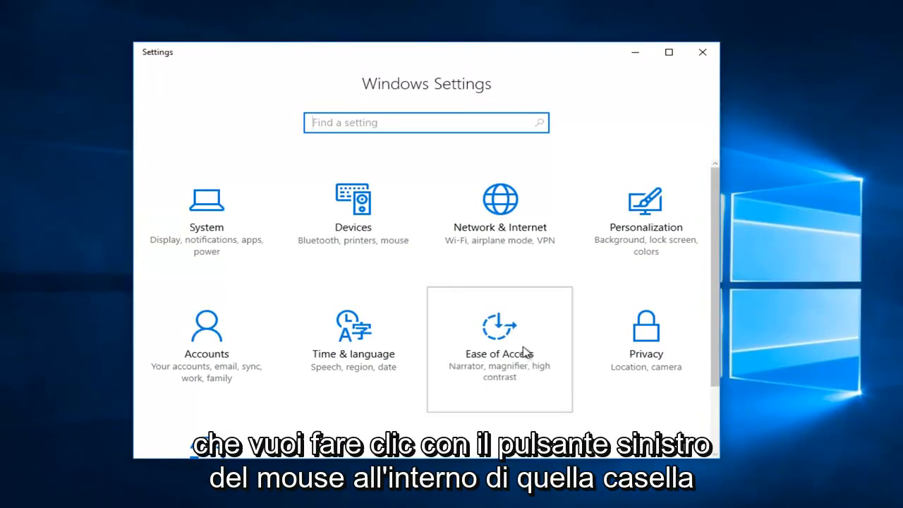
Step: In Ease of Access, switch Narrator on then back off and decline the default-browser prompt
click(499, 349)
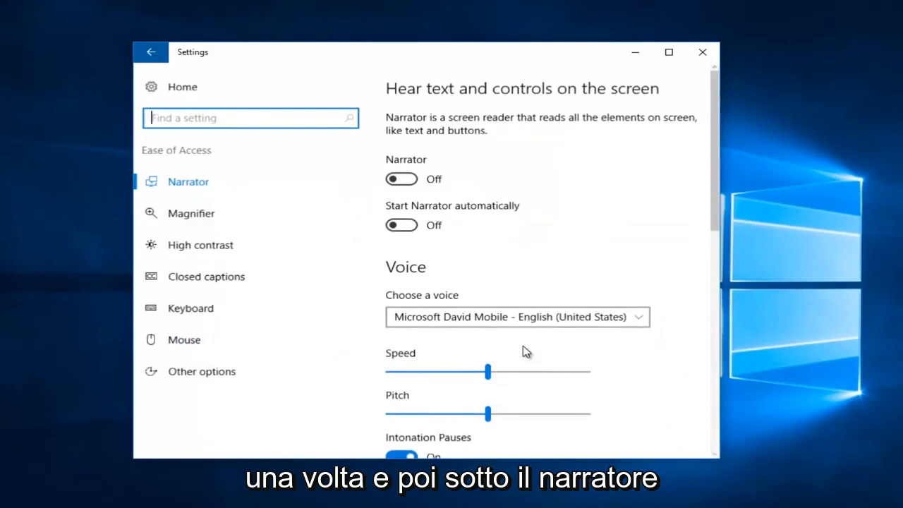
click(401, 177)
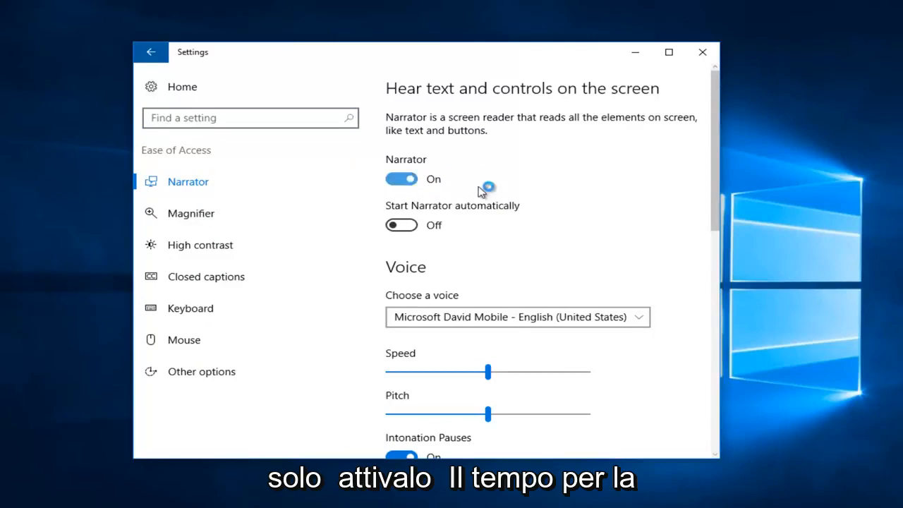
click(401, 178)
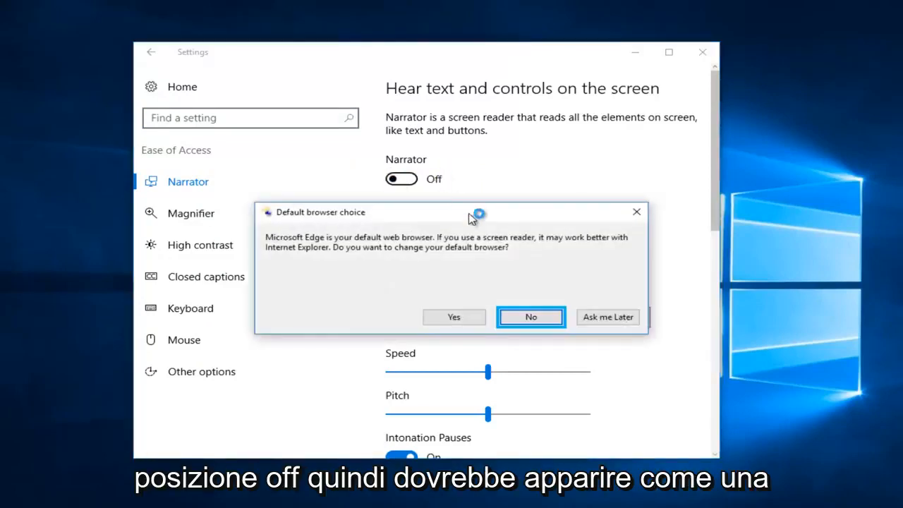
click(531, 316)
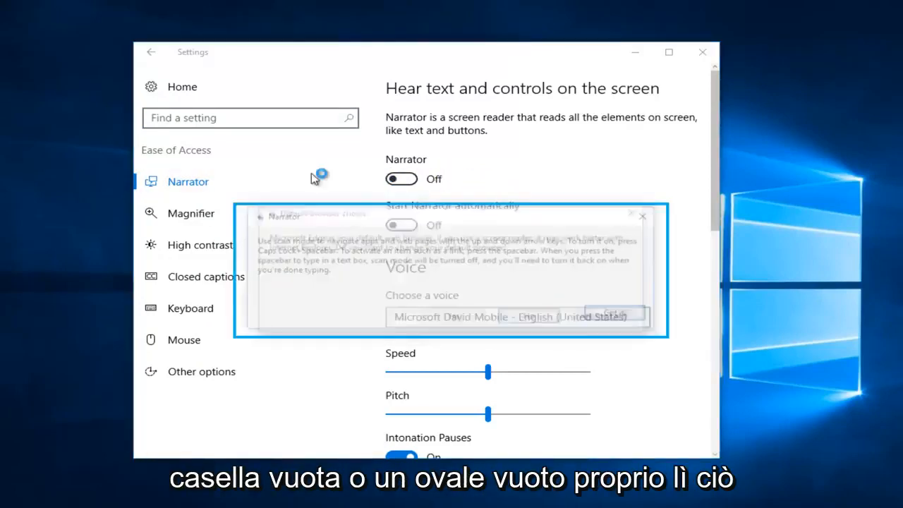
click(640, 216)
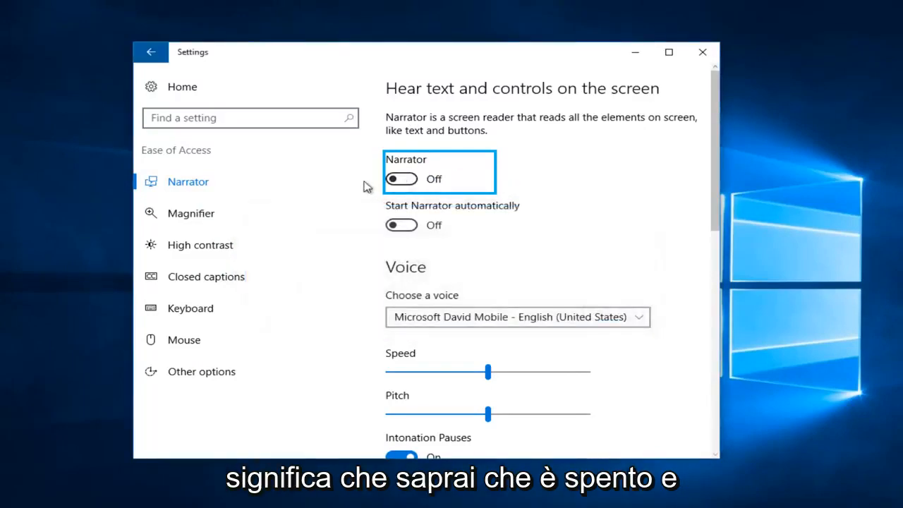
scroll(down, 3)
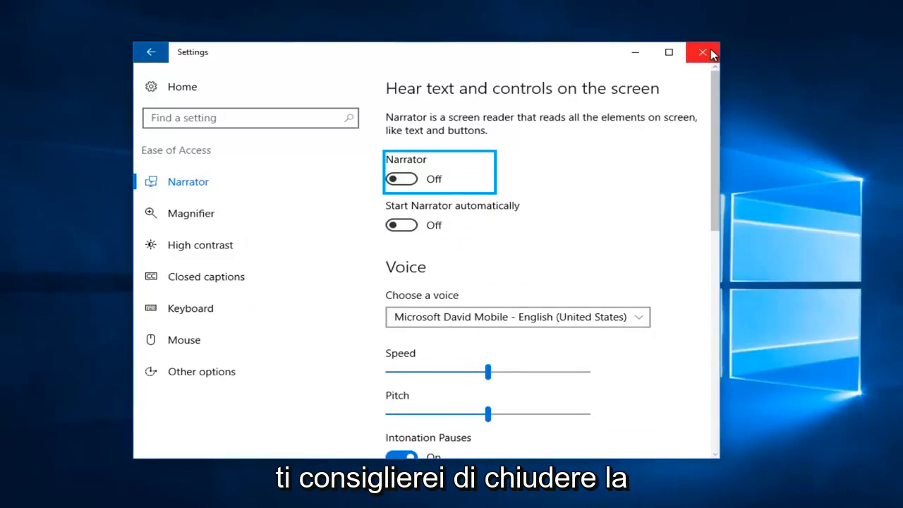
mouse_move(703, 52)
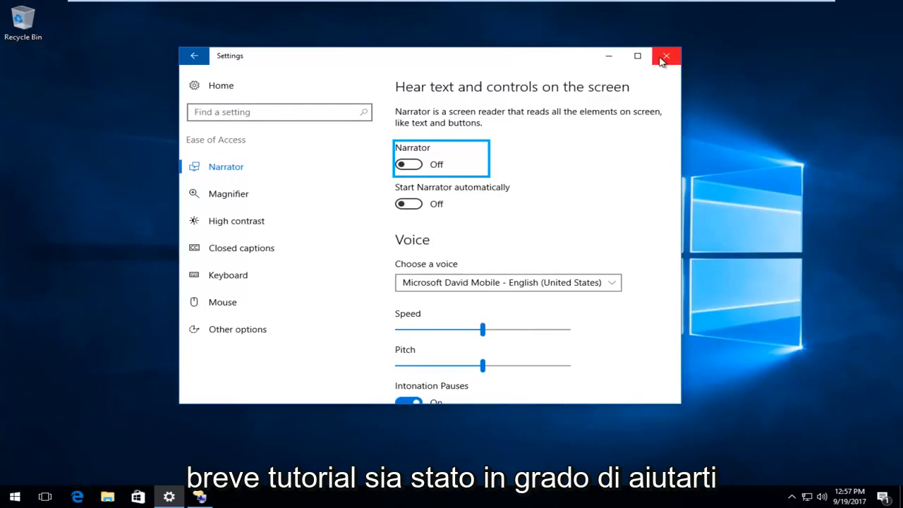
Step: Close the Settings window, leaving the desktop clear with Narrator off
click(666, 56)
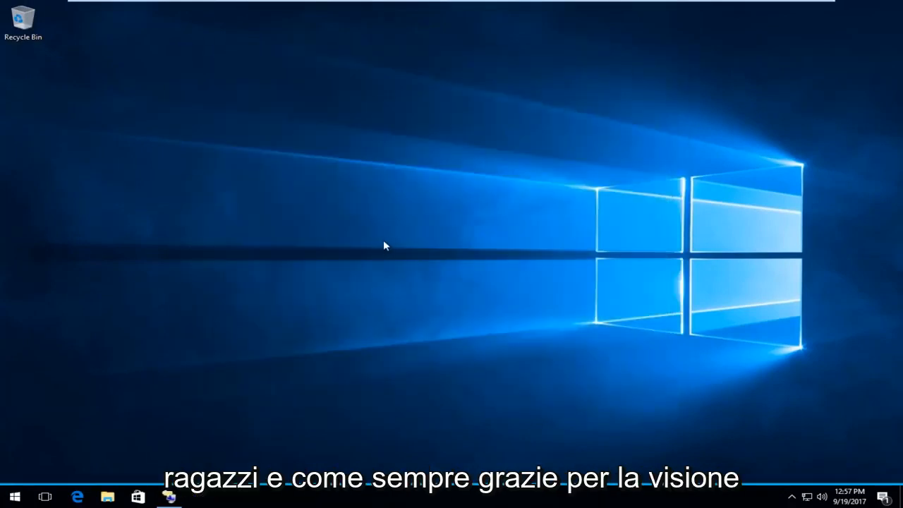